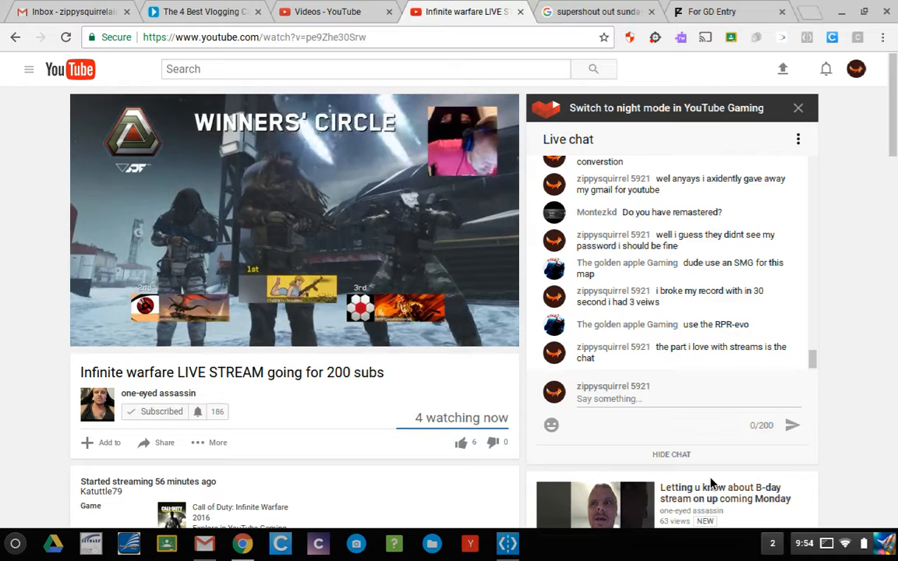
mouse_move(335, 11)
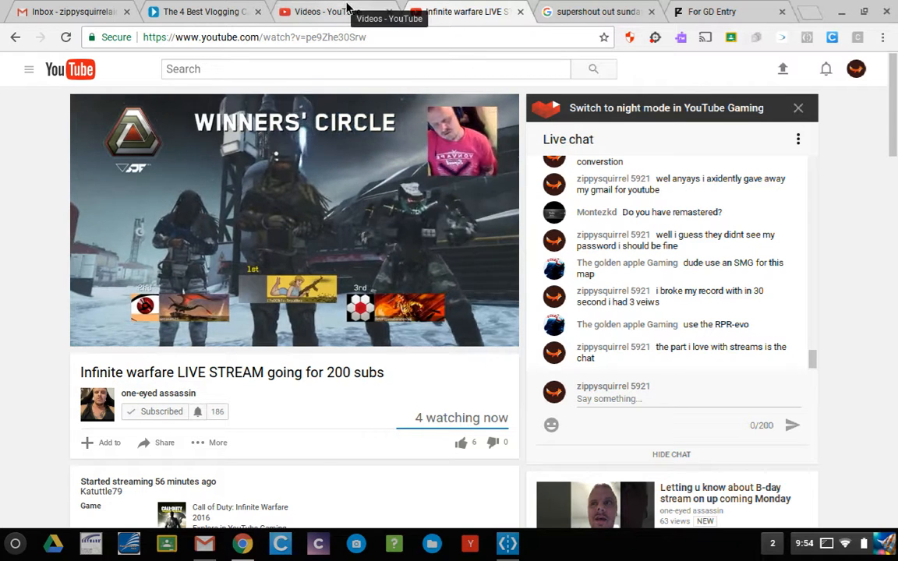
- Go to page 2 of the Video Manager uploads list from its bottom pager
click(335, 12)
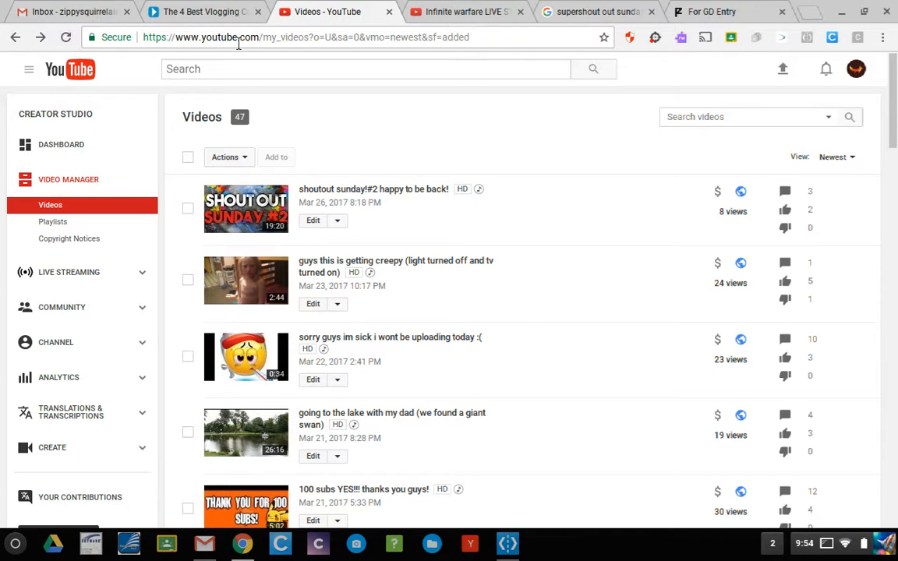
scroll(down, 3)
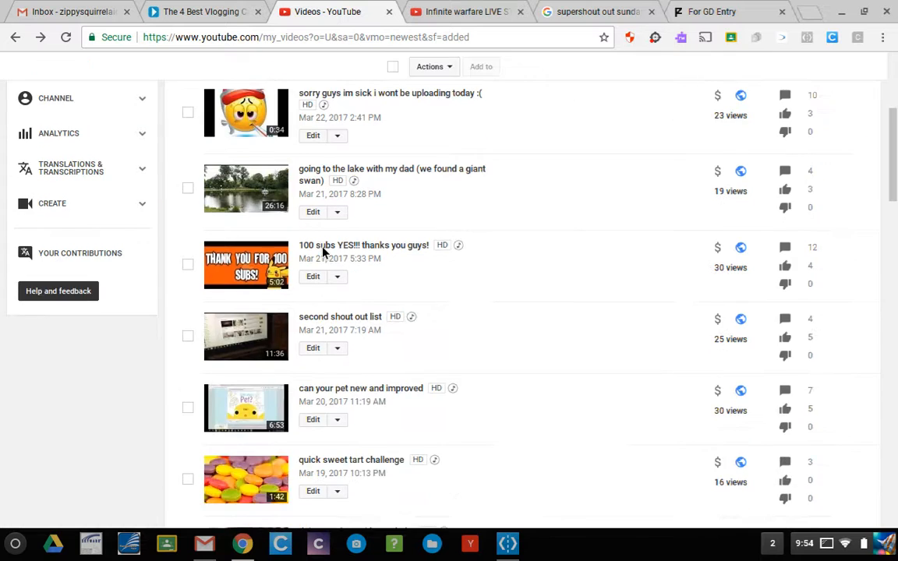
scroll(down, 3)
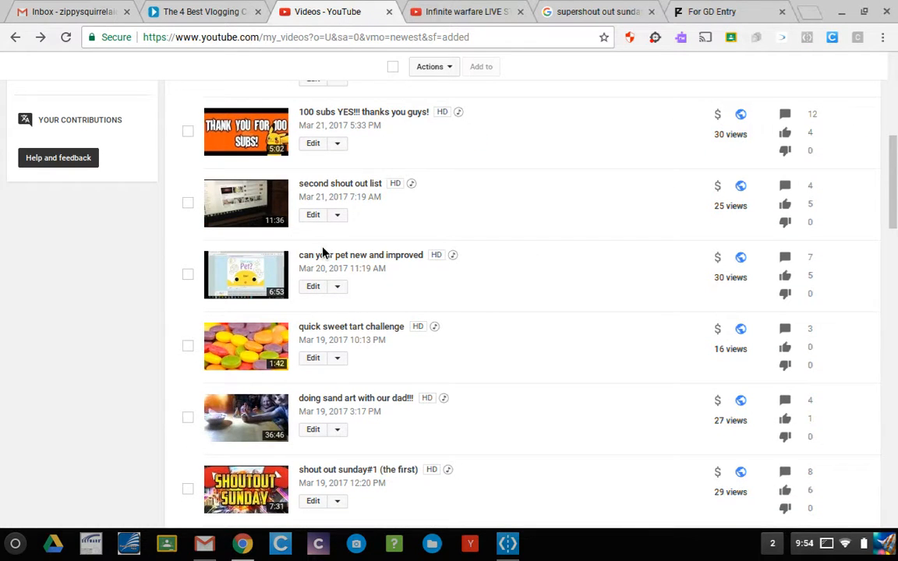
scroll(down, 3)
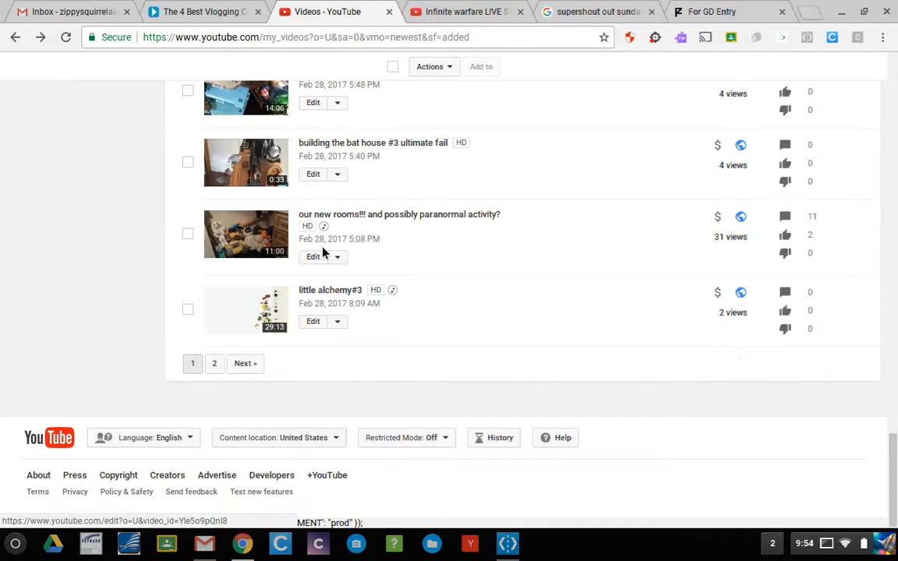
click(213, 363)
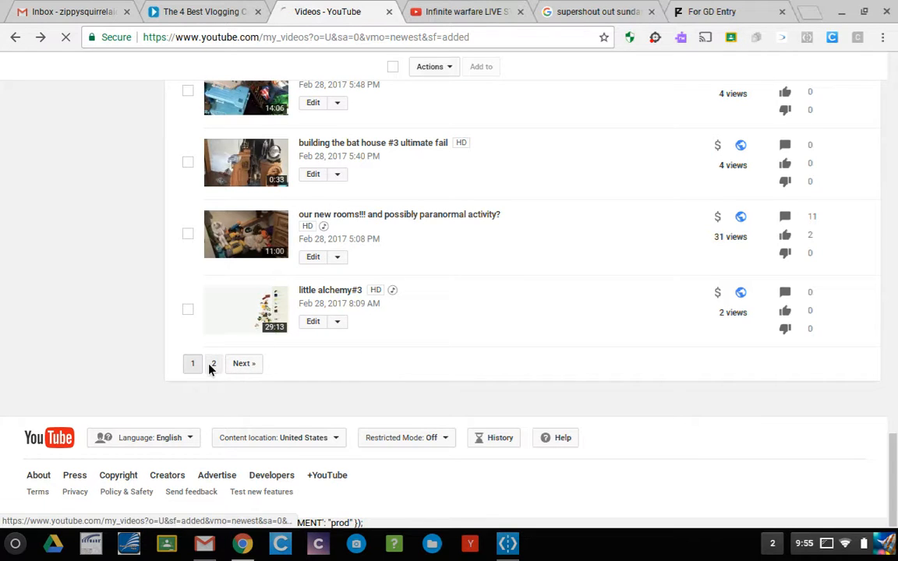
click(212, 365)
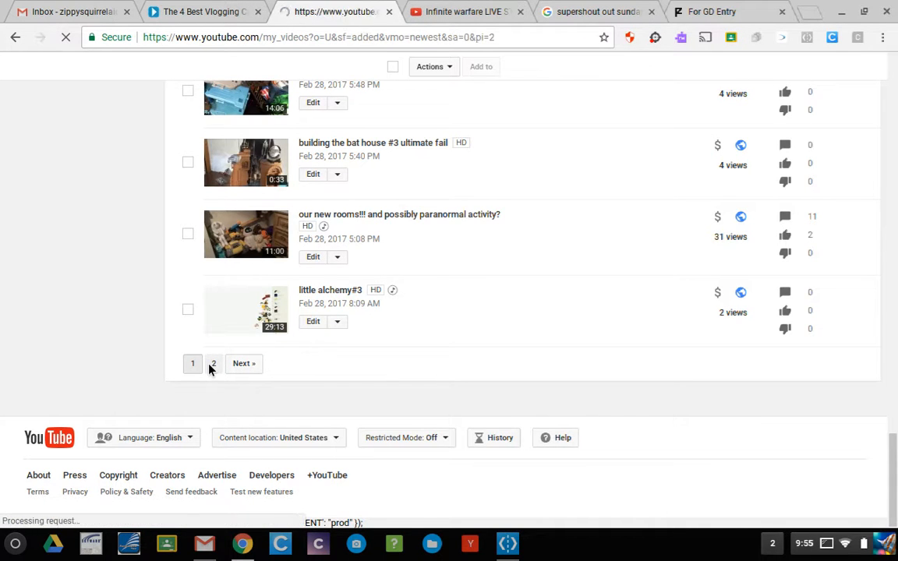
- Reach the last entry on page 2 and select aidan's first video
click(212, 364)
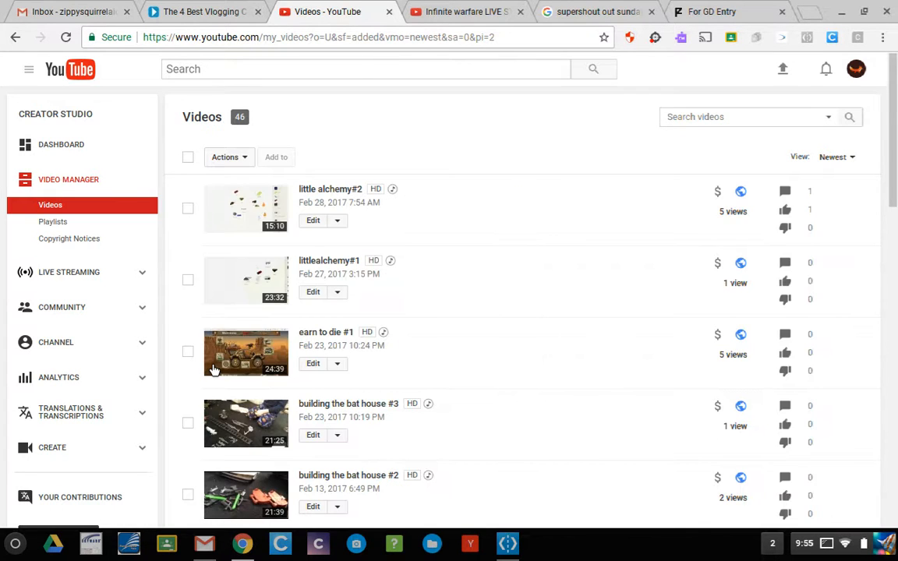
mouse_move(568, 397)
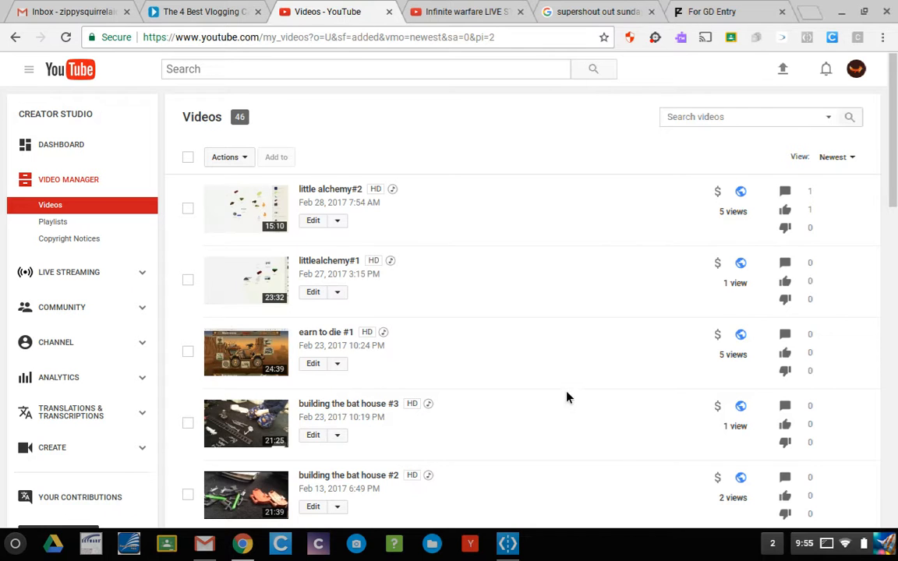
scroll(down, 3)
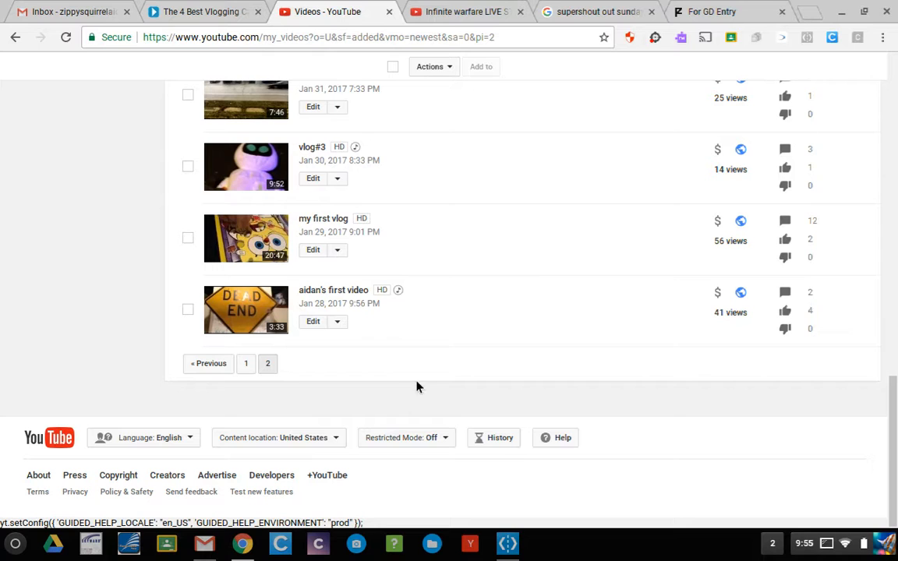
mouse_move(467, 336)
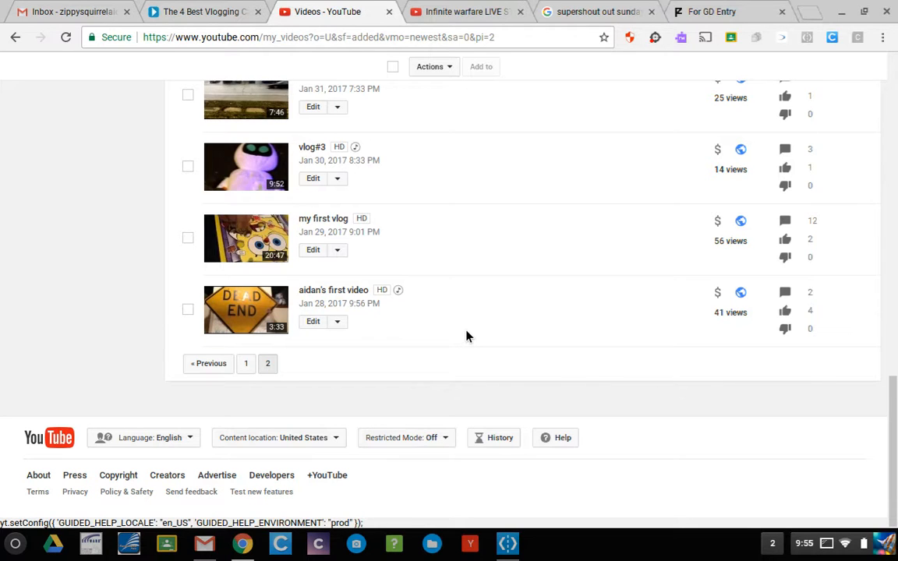
click(246, 311)
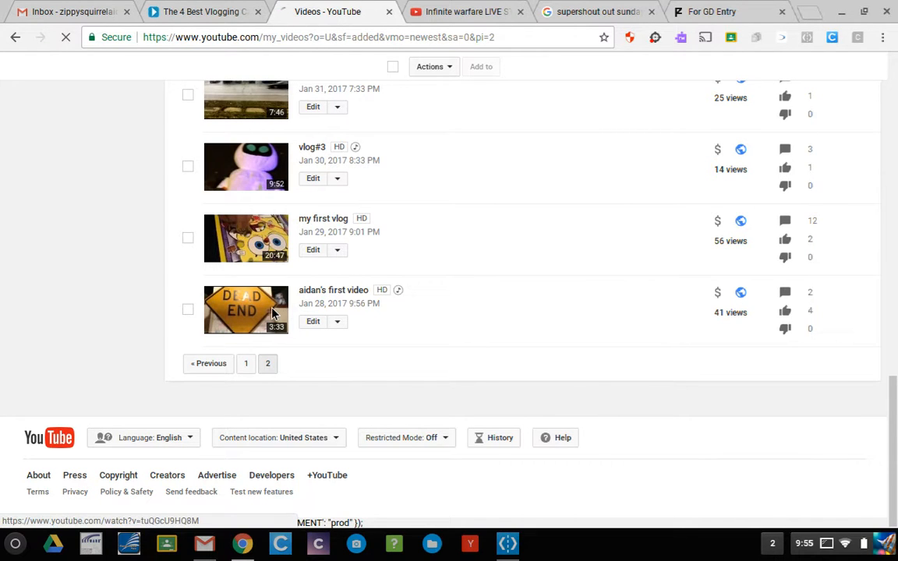
- Pause aidan's first video on its watch page and view its two comments
click(247, 310)
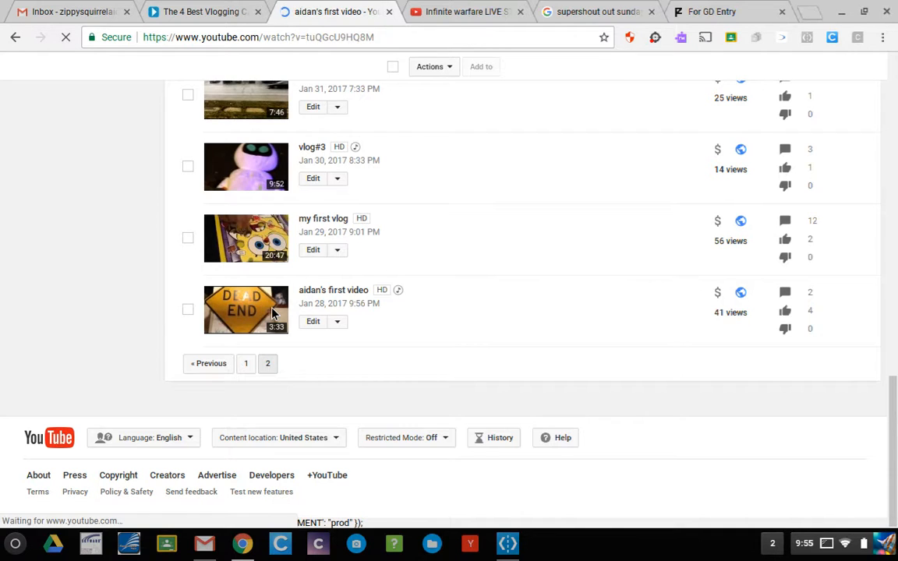
click(247, 308)
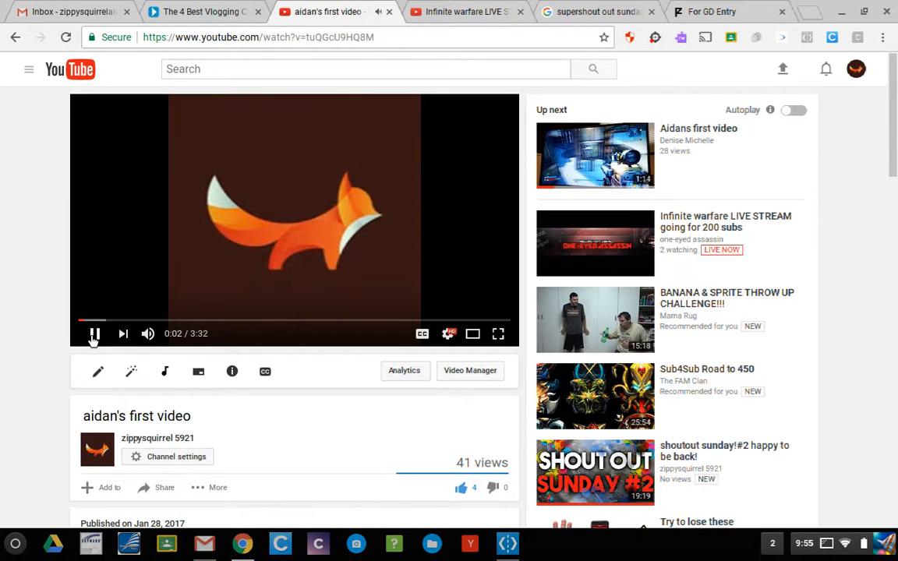
click(93, 334)
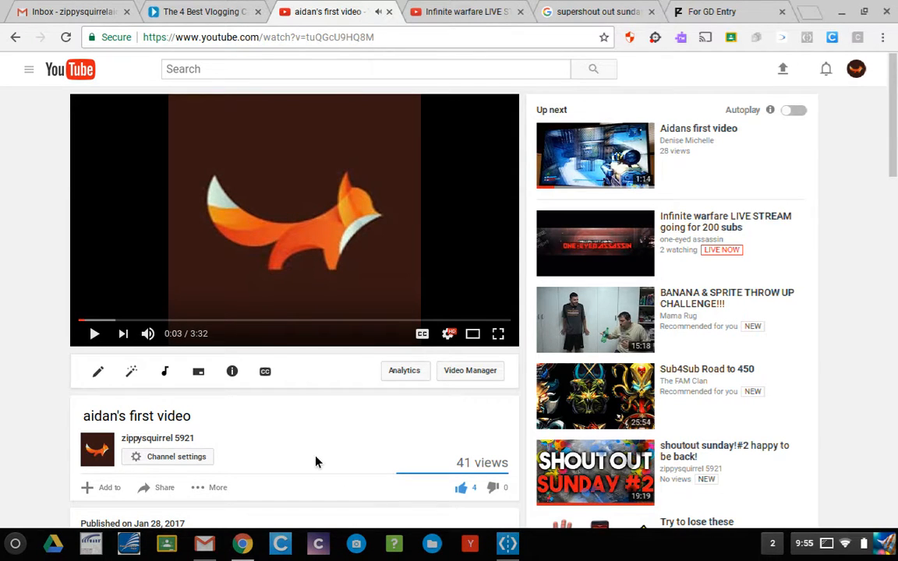
scroll(down, 3)
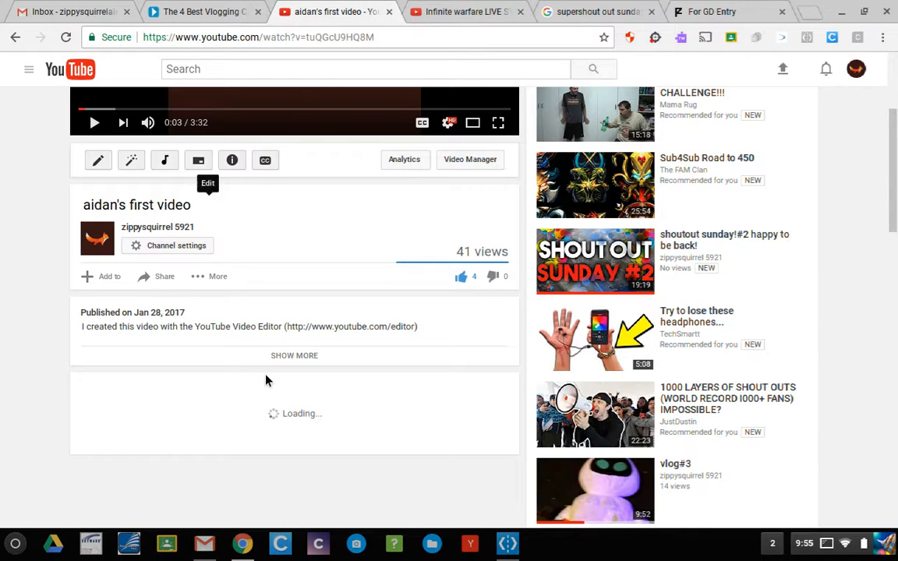
scroll(down, 3)
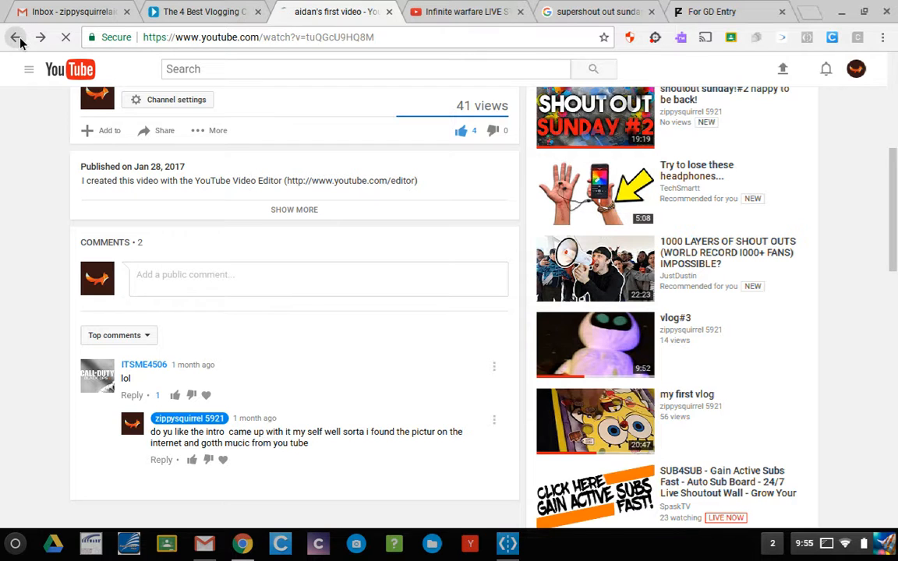
- Go back to page 2 of the uploads list and select my first vlog
click(15, 37)
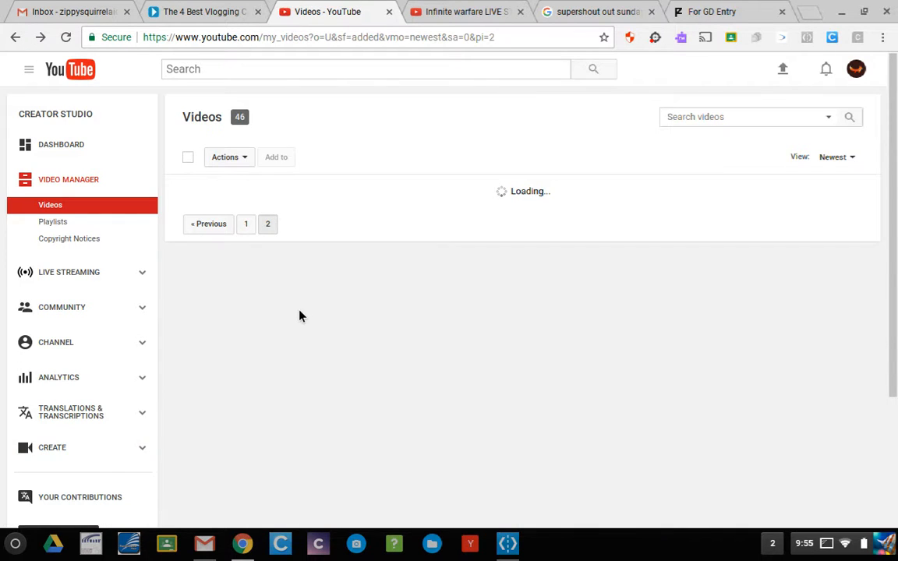
scroll(down, 3)
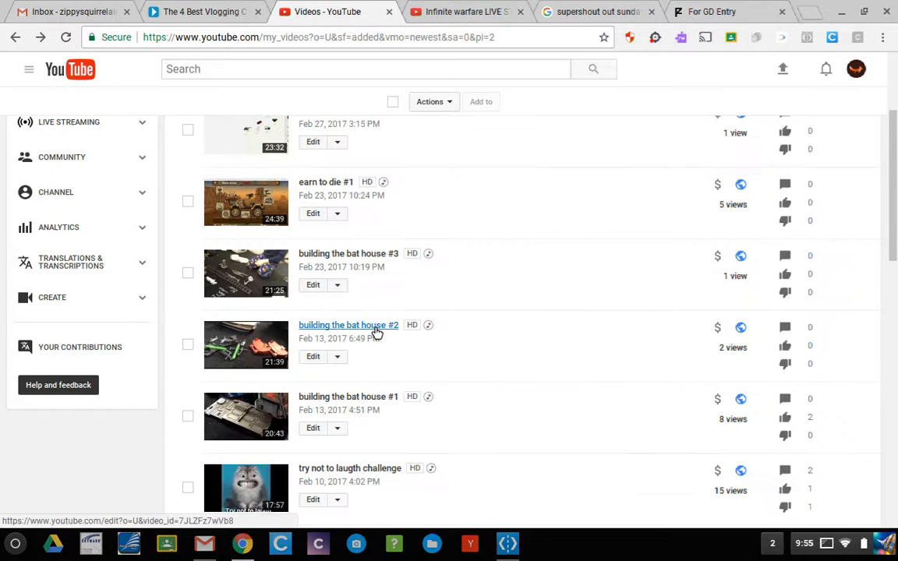
scroll(down, 3)
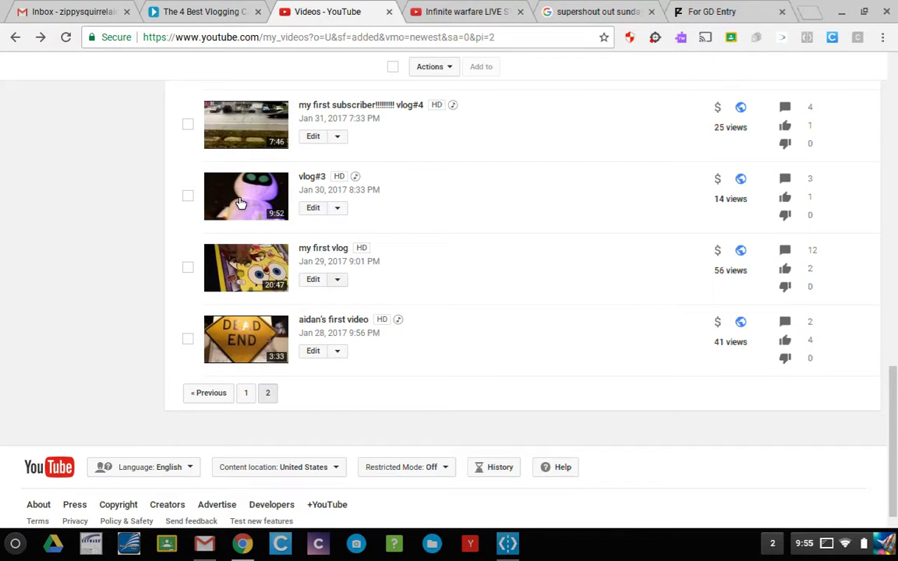
mouse_move(276, 268)
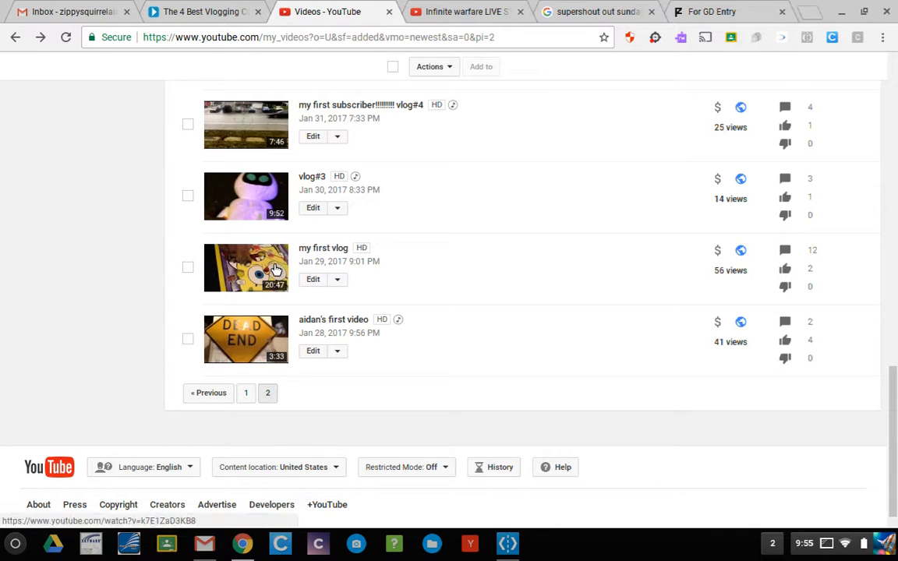
click(247, 268)
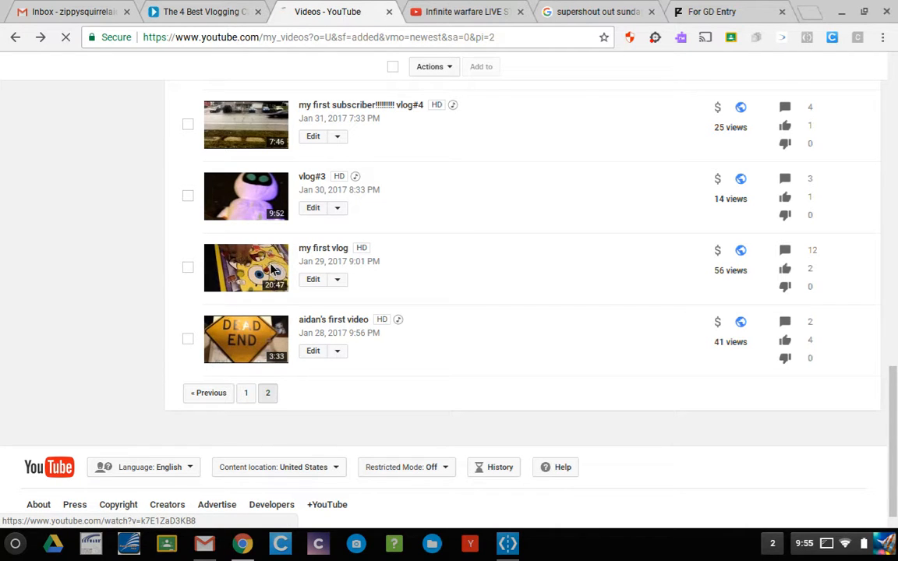
click(246, 268)
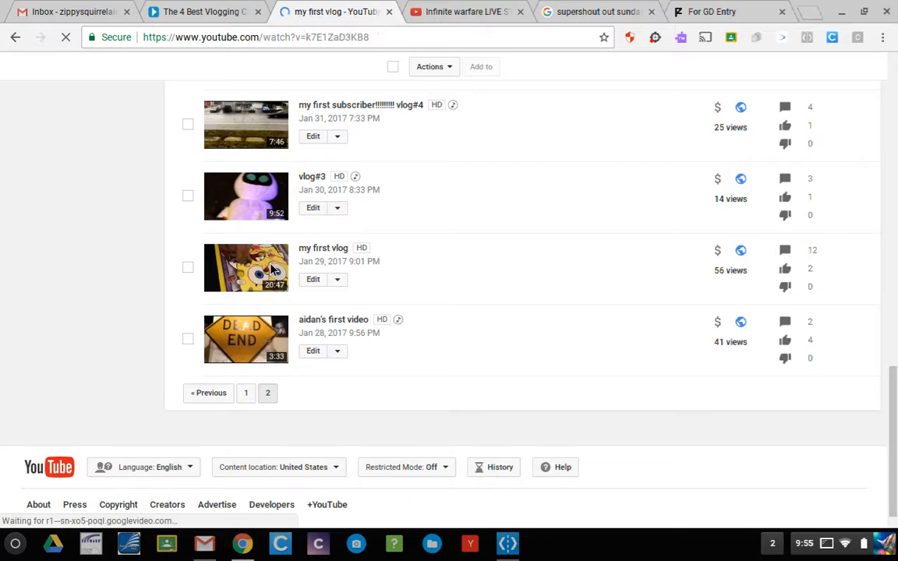
- View the 11 comments and replies on my first vlog's watch page
click(246, 268)
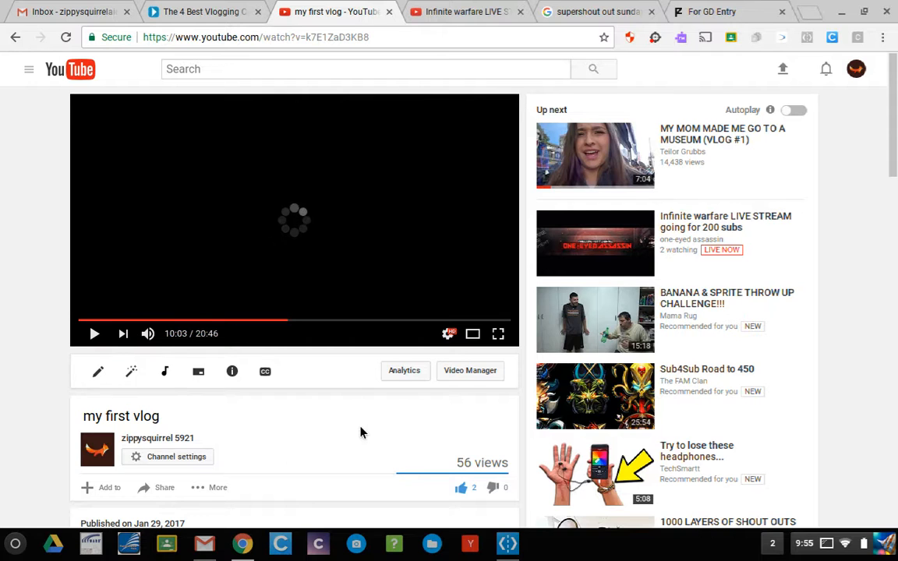
scroll(down, 3)
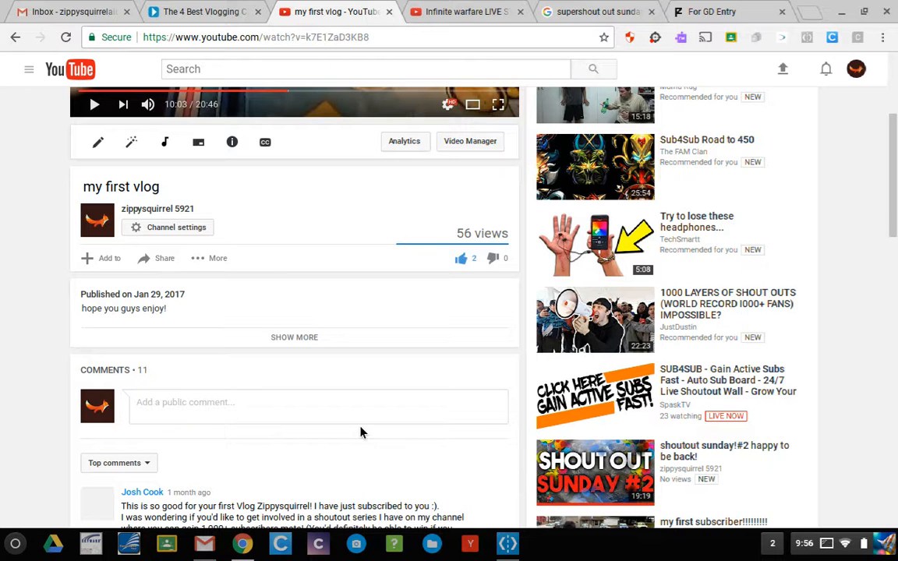
scroll(down, 3)
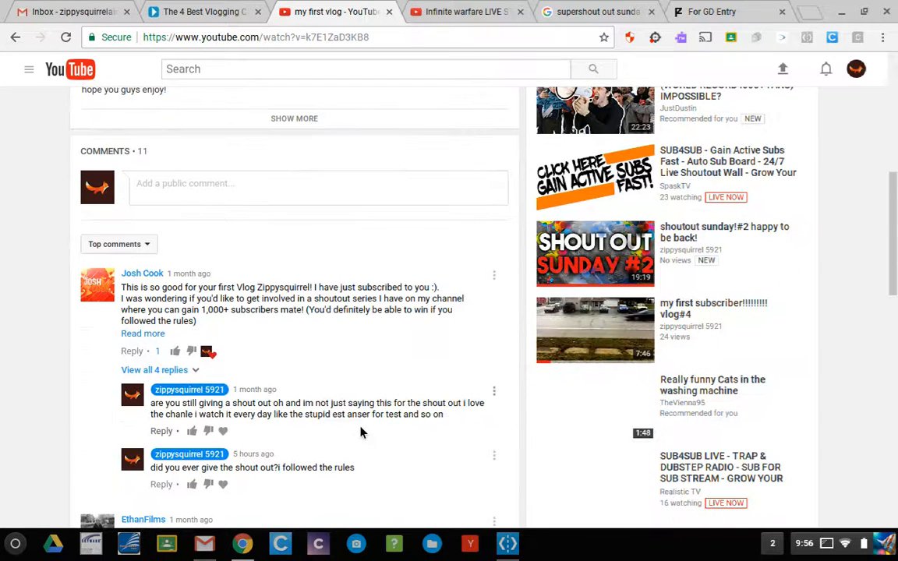
scroll(down, 3)
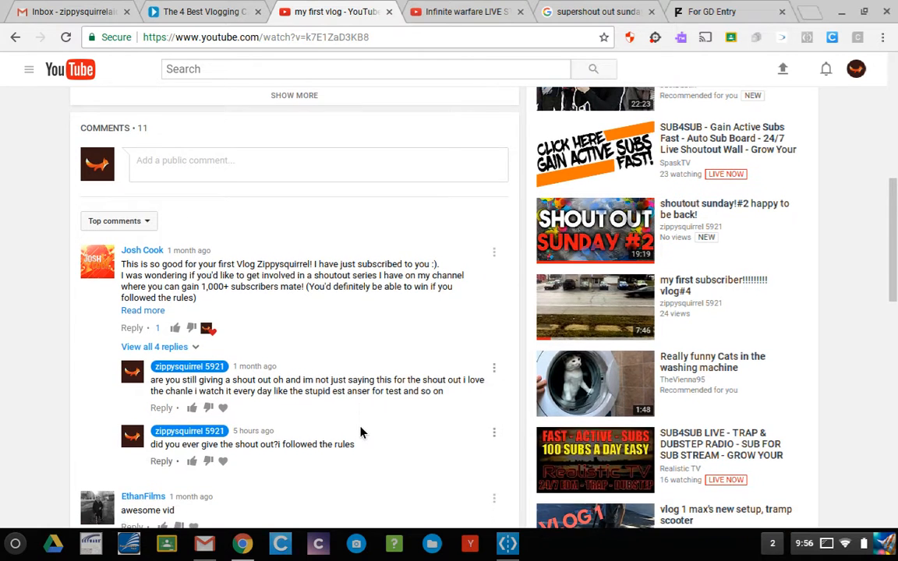
scroll(up, 3)
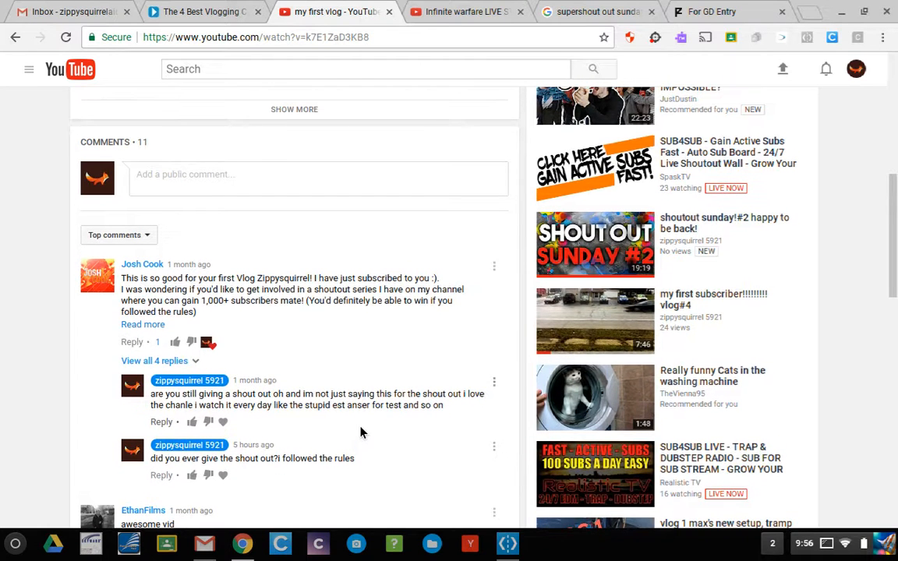